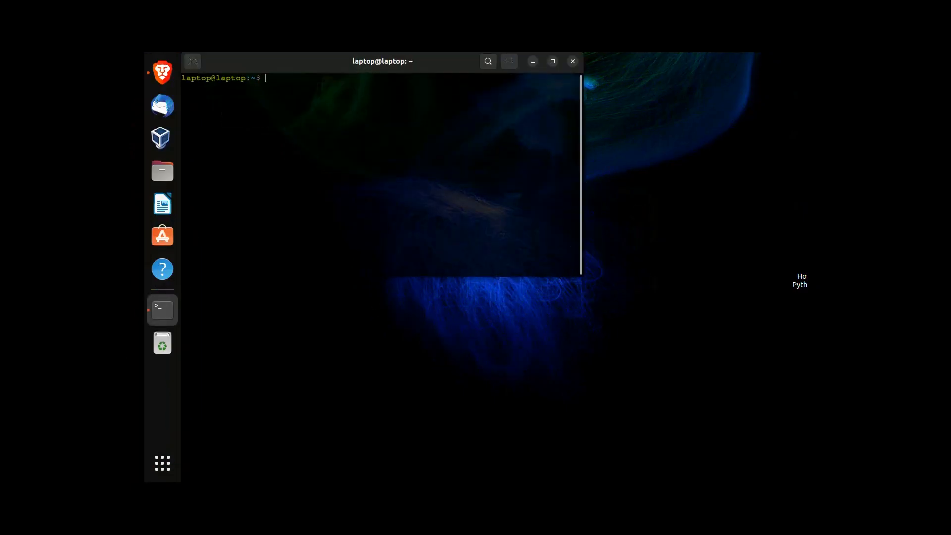
Step: Move the terminal window toward the centre of the desktop
drag(382, 60, 437, 152)
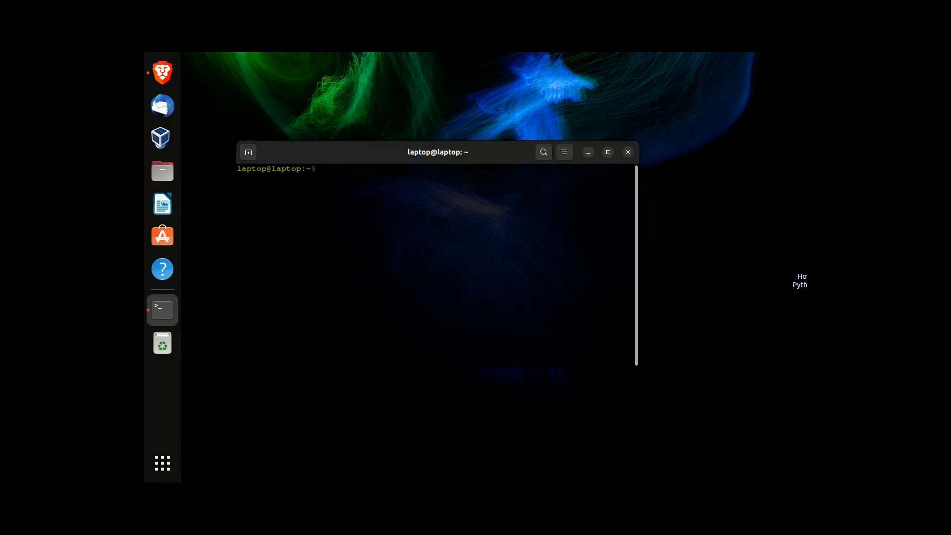
Step: Run 'sudo apt install thonny' at the prompt
text(sudo apt install thonny)
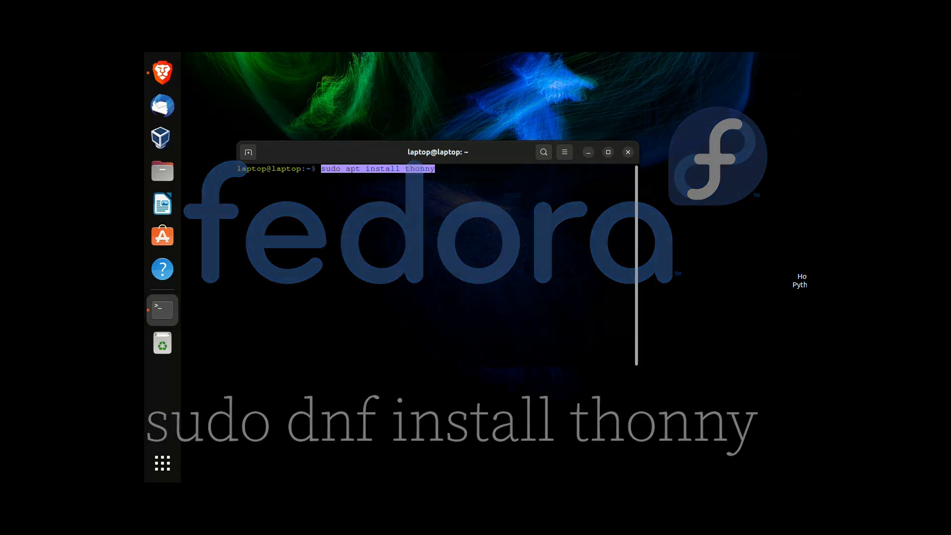
key(Return)
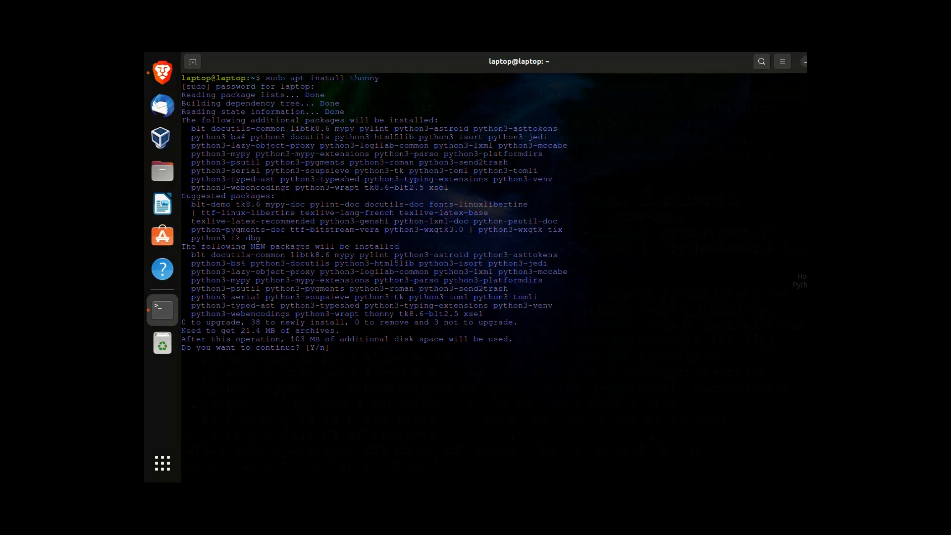
Step: Answer 'y' to confirm installing Thonny and its 21.4 MB of packages
text(y)
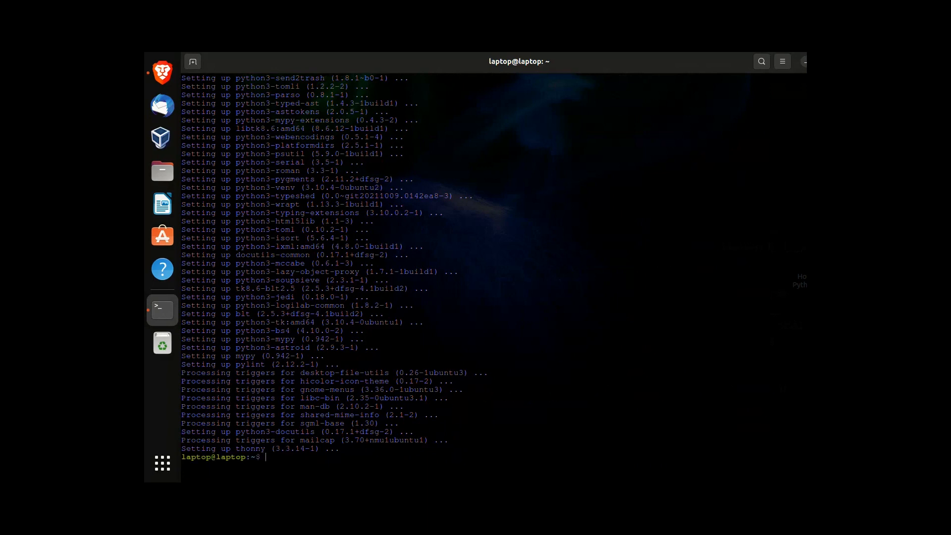
Step: Launch Thonny with 'thonny' and find it in the applications overview
text(thonny)
text(python3 -V)
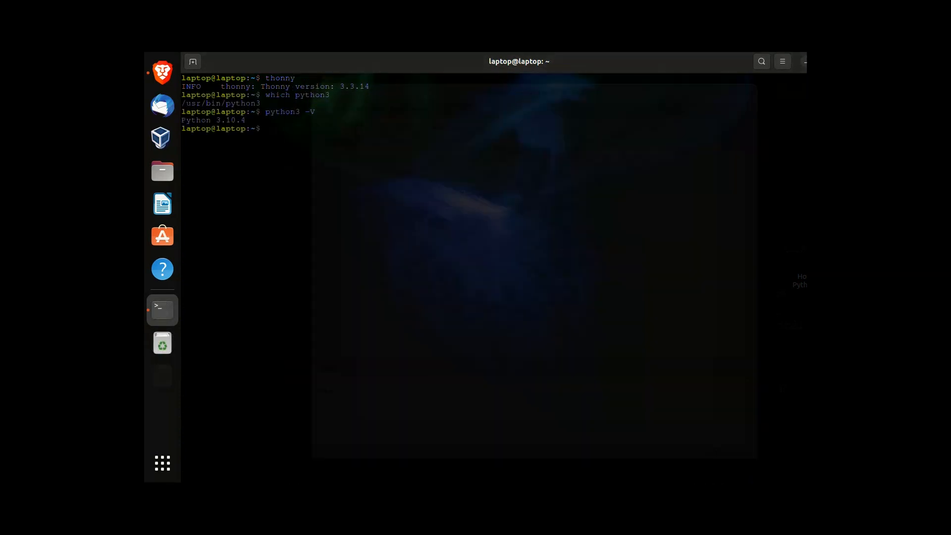
click(162, 463)
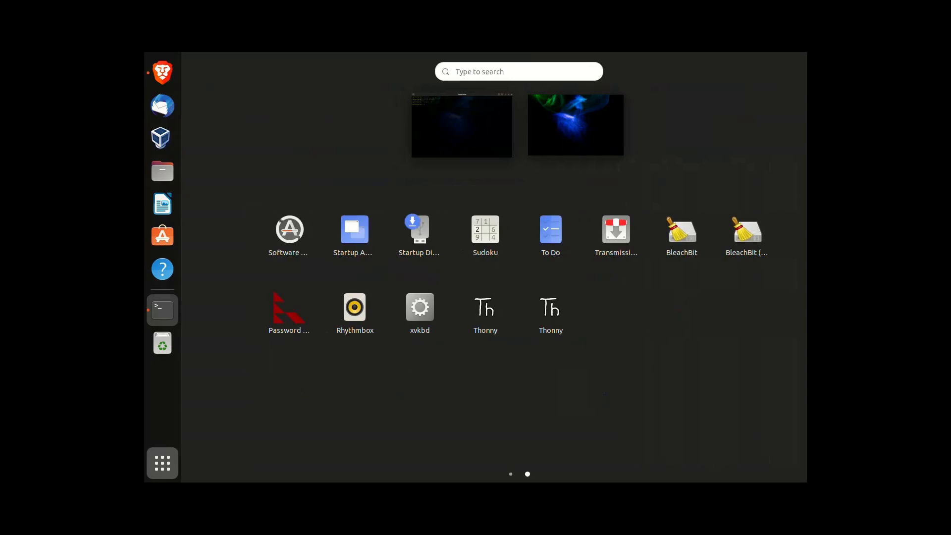
mouse_move(550, 312)
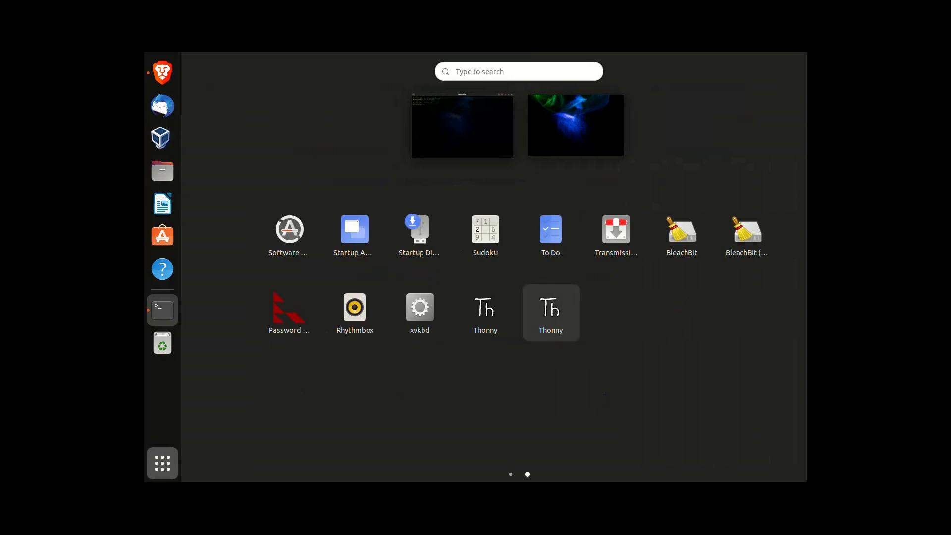